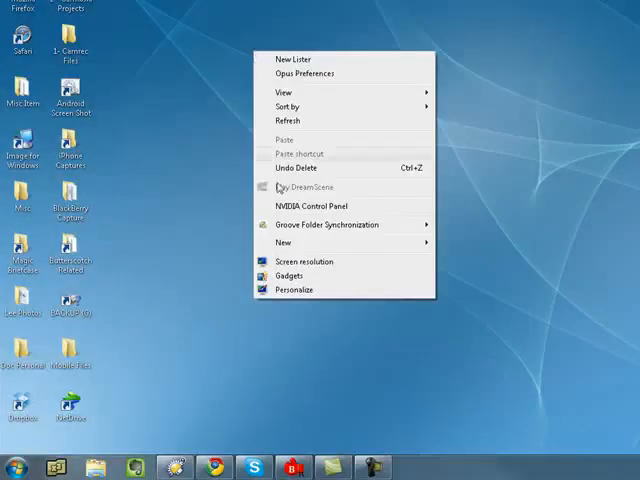
Step: Disable transparency for the Slate window colour in Personalization and save
click(293, 289)
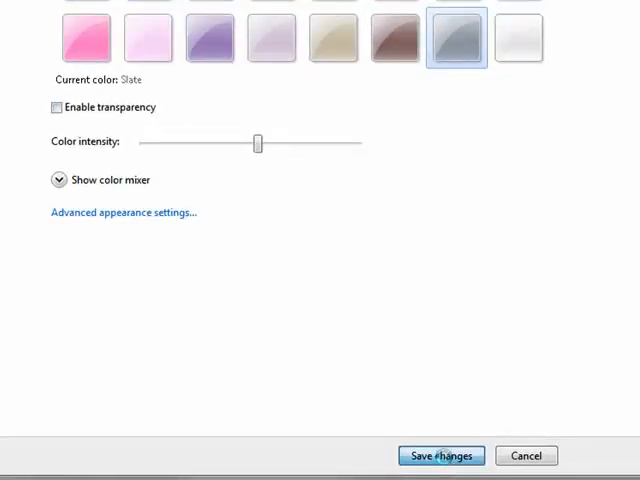
click(16, 464)
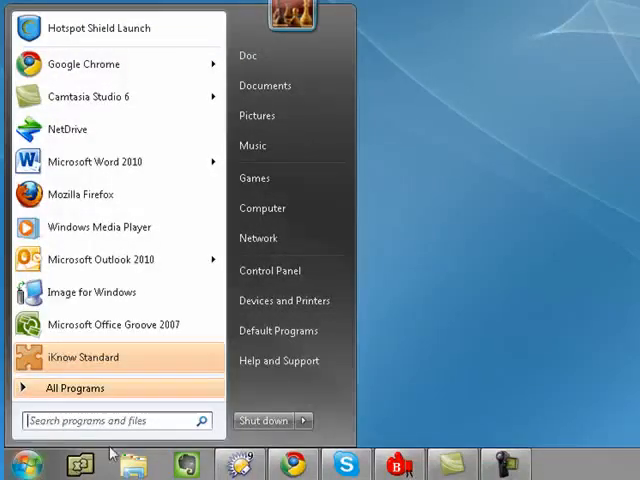
mouse_move(262, 208)
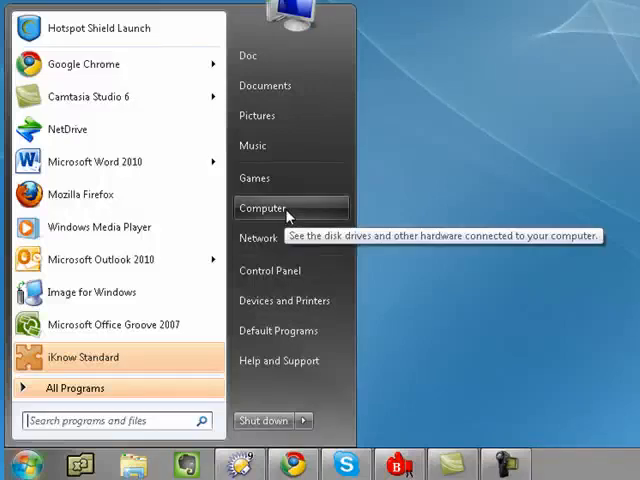
Step: Open System properties from the Start menu's Computer entry
right_click(263, 208)
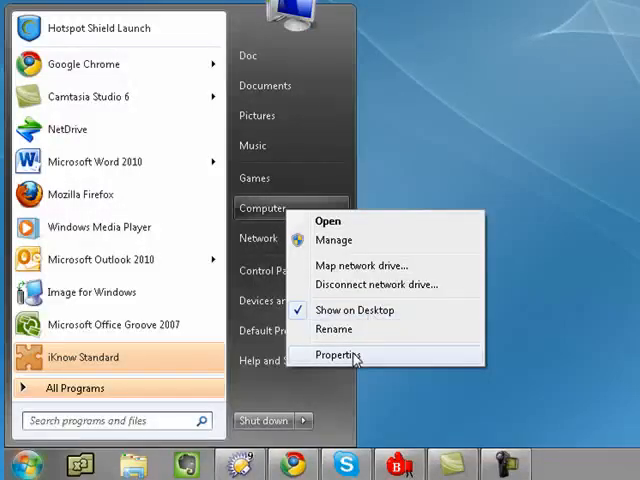
click(336, 355)
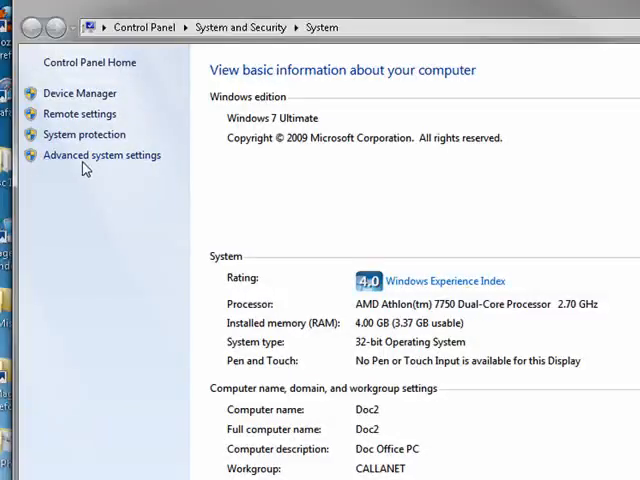
Step: Open Performance Options via Advanced system settings' Performance Settings button
click(101, 155)
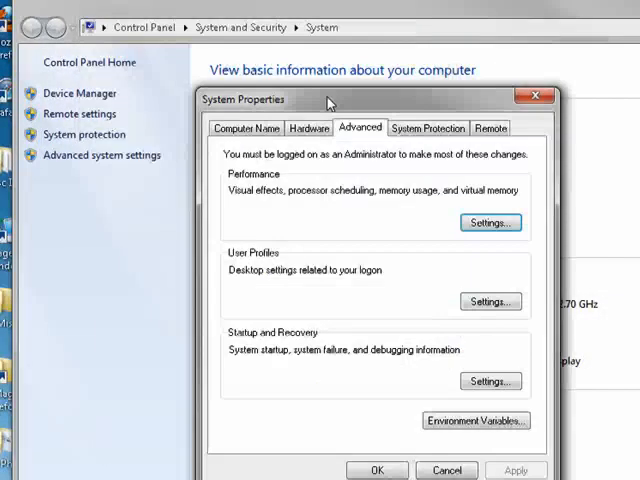
mouse_move(263, 182)
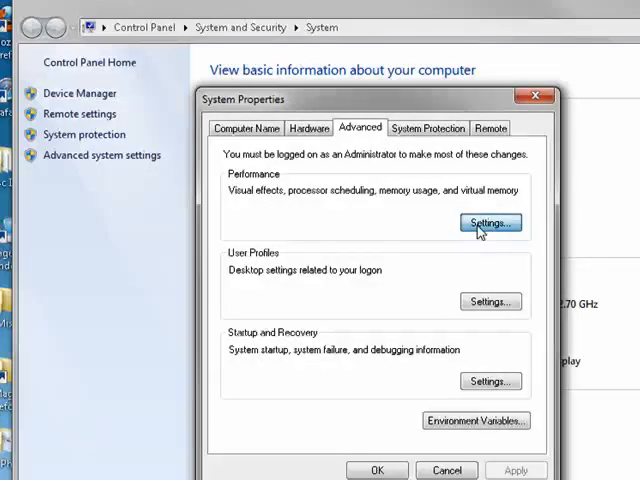
click(489, 222)
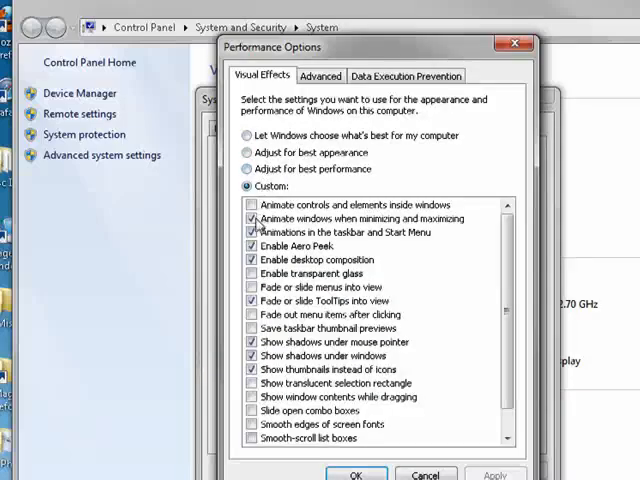
Step: Uncheck 'Animate windows when minimizing and maximizing' and confirm with OK
click(249, 219)
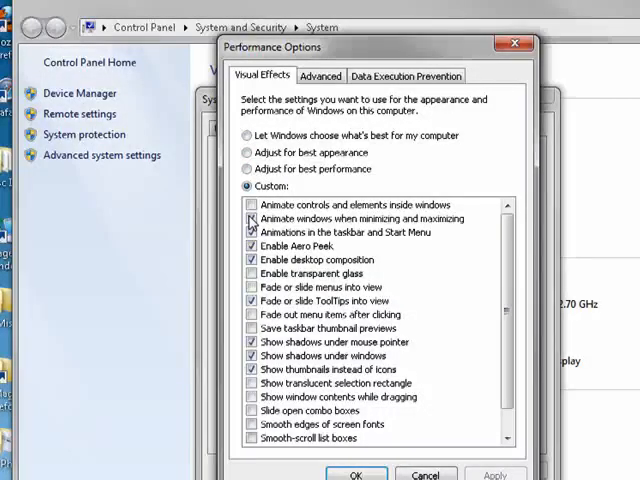
click(247, 219)
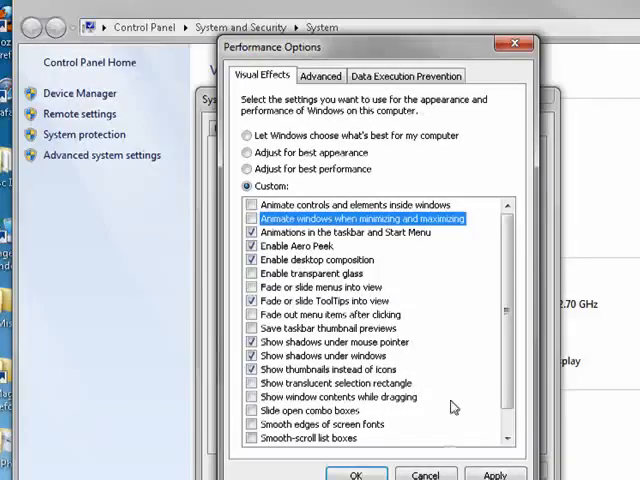
click(250, 219)
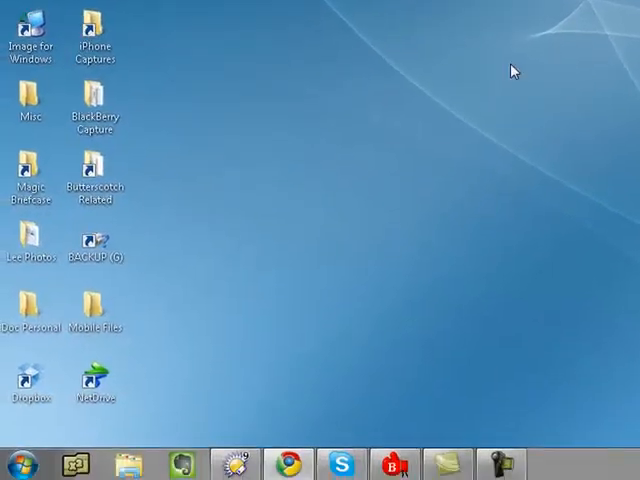
mouse_move(441, 129)
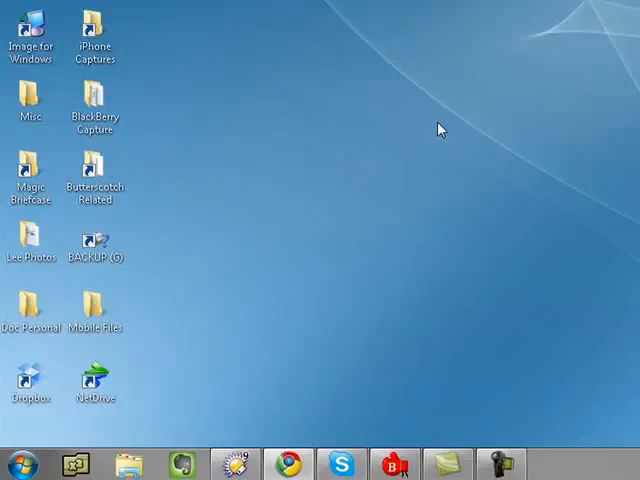
mouse_move(304, 198)
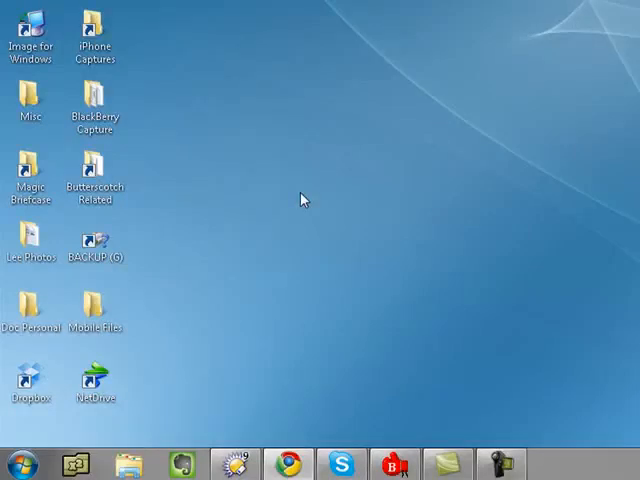